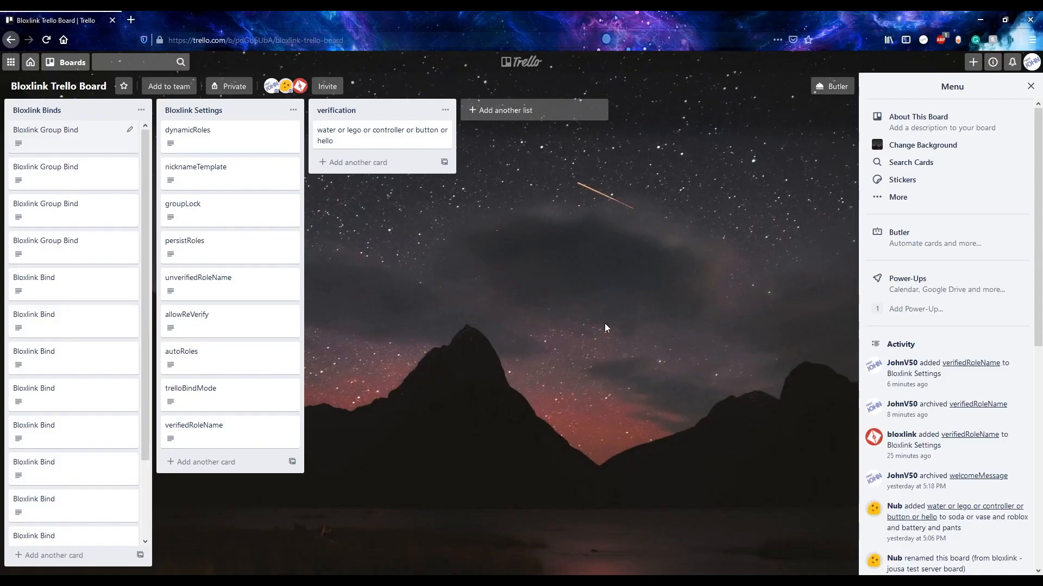
pyautogui.moveTo(583, 247)
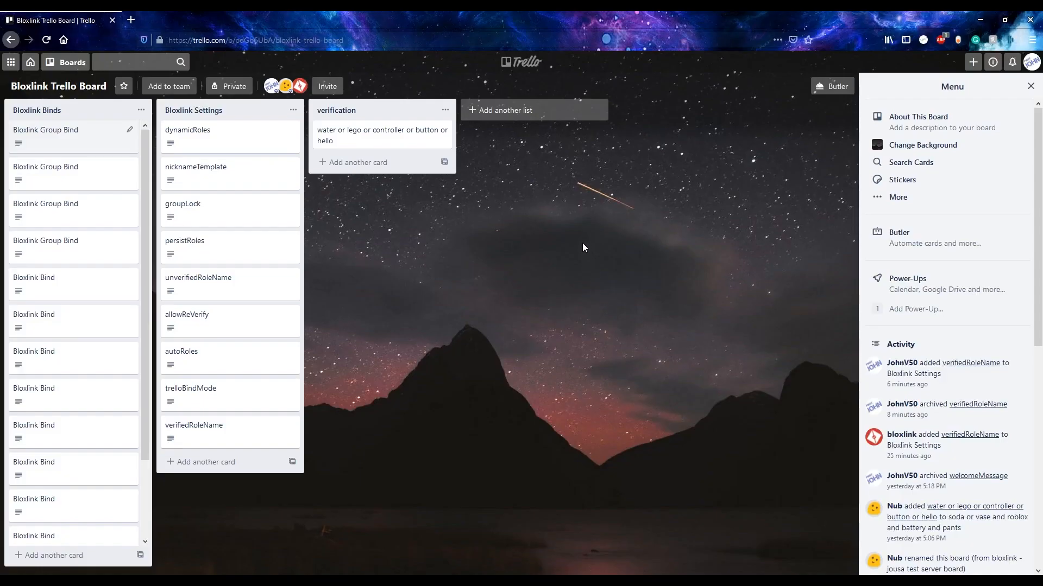
pyautogui.moveTo(563, 205)
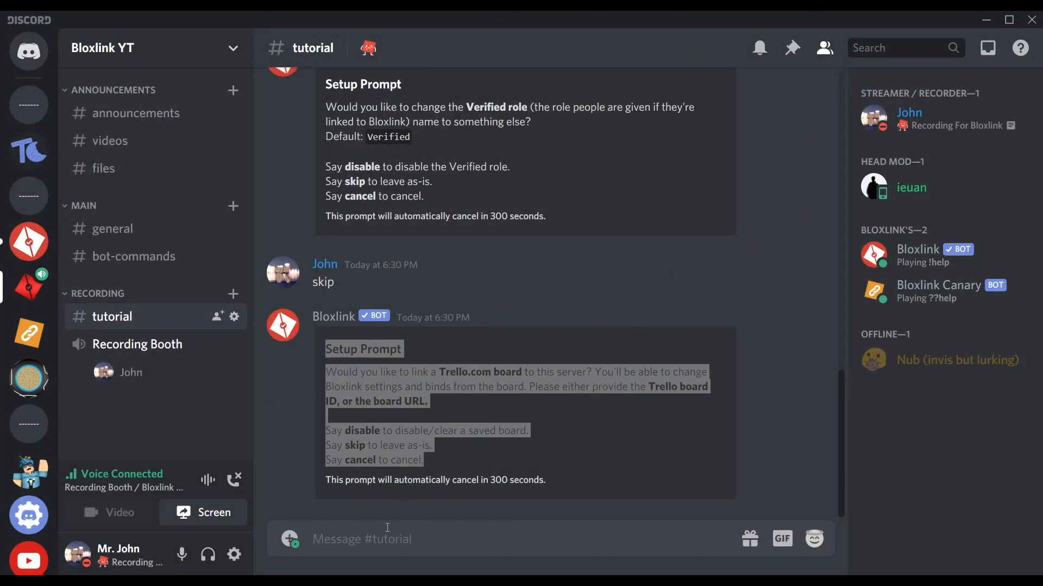
# - Open the verifiedRoleName settings card and change its description to 'Nub'
pyautogui.write('cn')
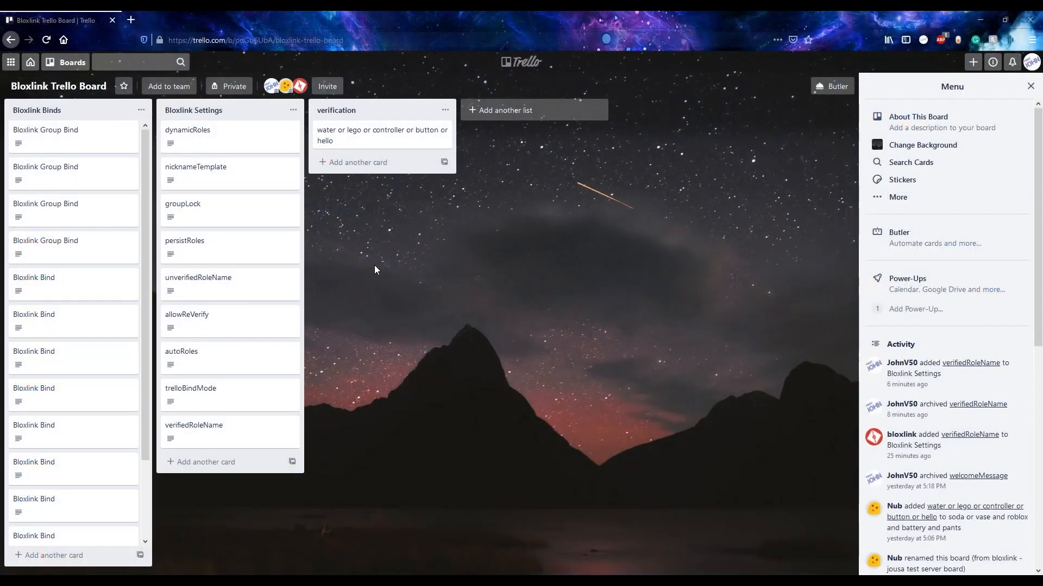
pyautogui.click(193, 425)
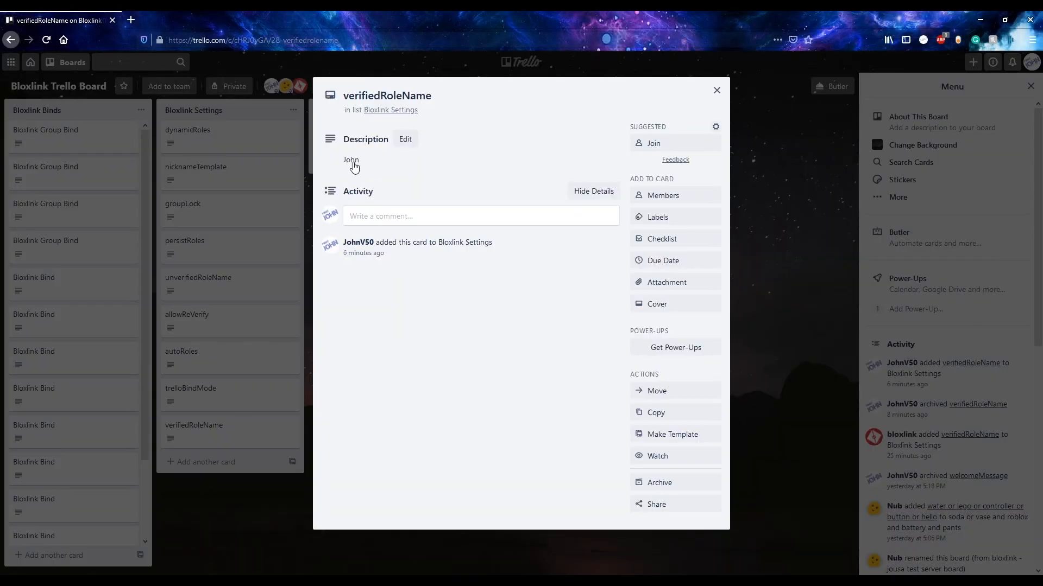
pyautogui.moveTo(319, 166)
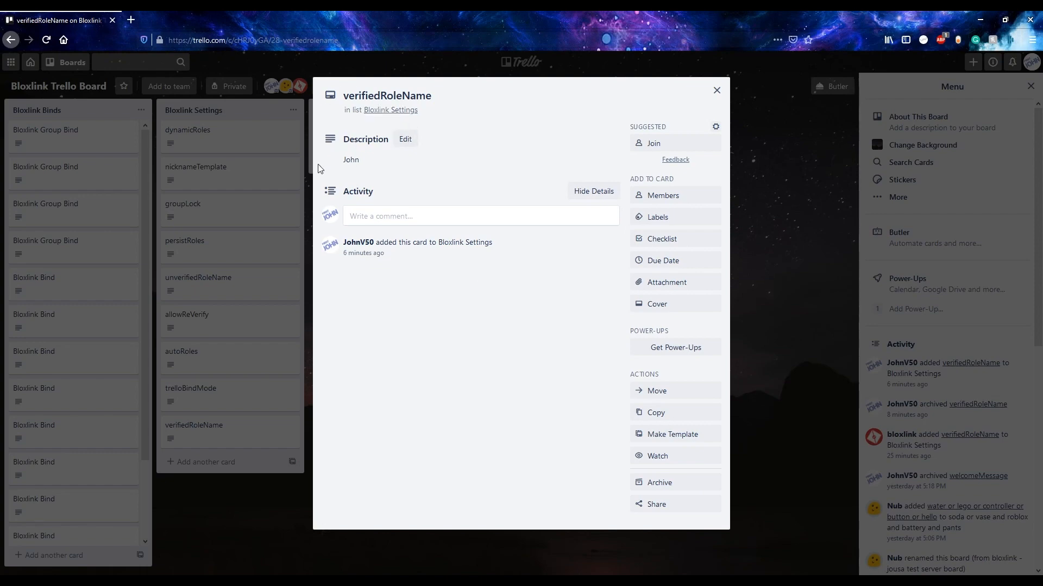
pyautogui.moveTo(145, 276)
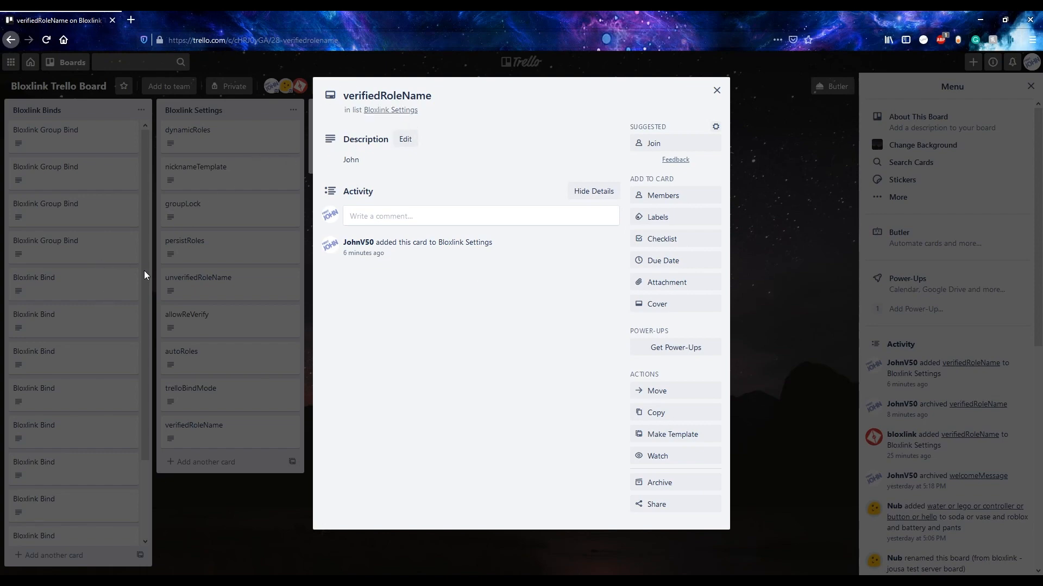
pyautogui.click(716, 90)
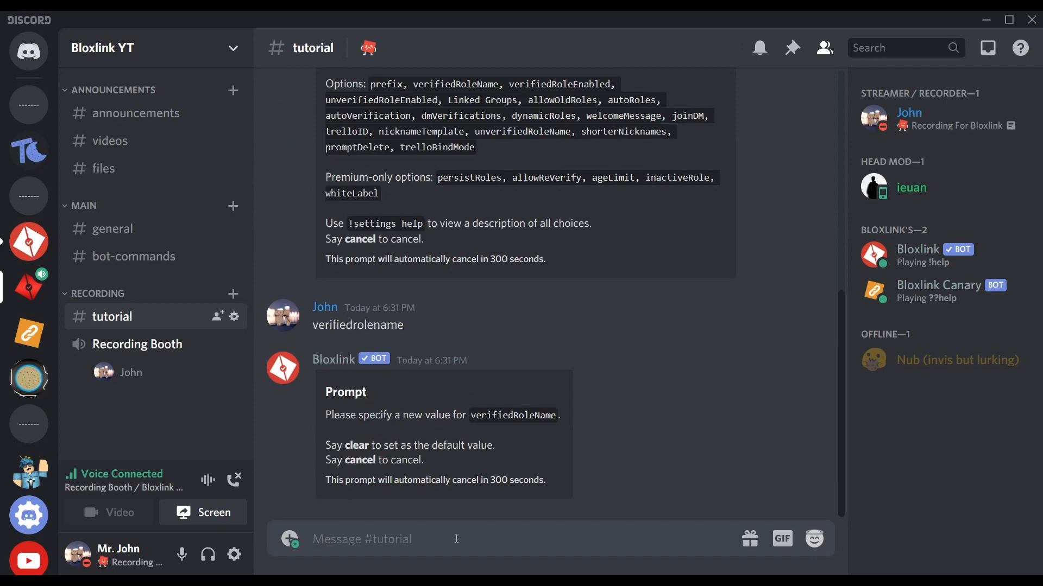
pyautogui.write('Nub')
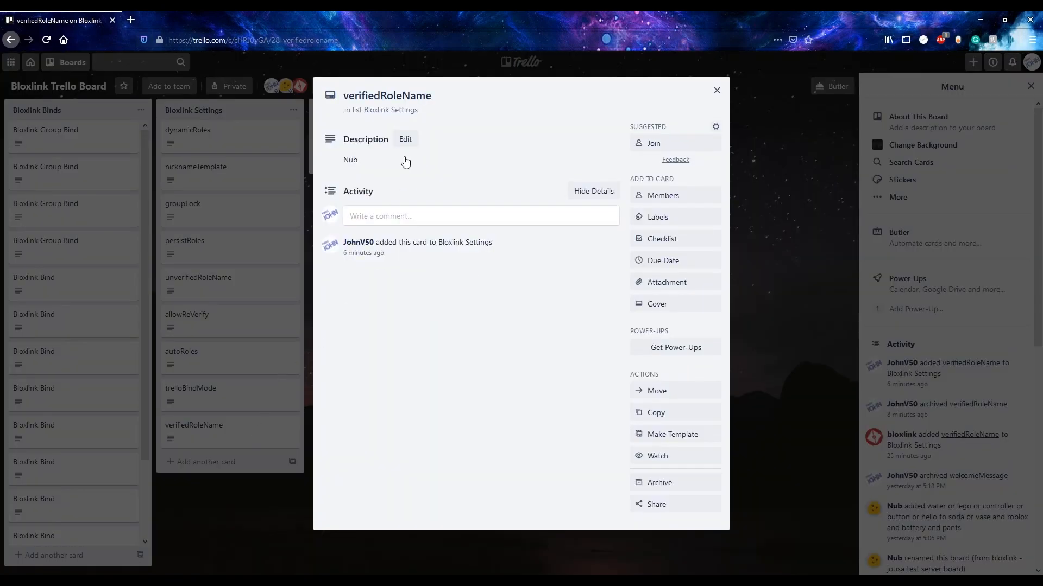
# - Add a welcomeMessage card to Bloxlink Settings with a 'hello world' description
pyautogui.click(716, 89)
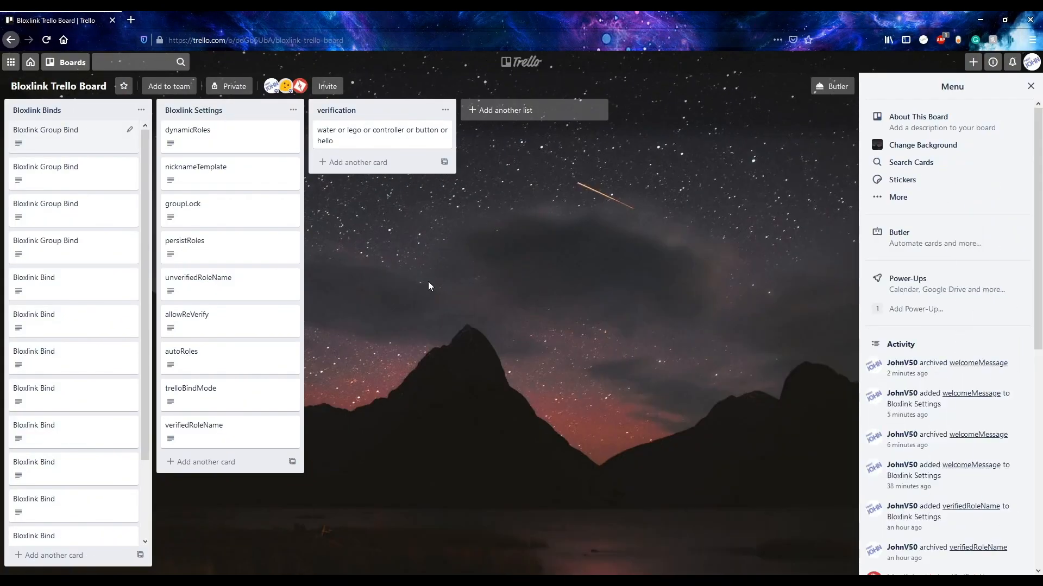
pyautogui.moveTo(482, 244)
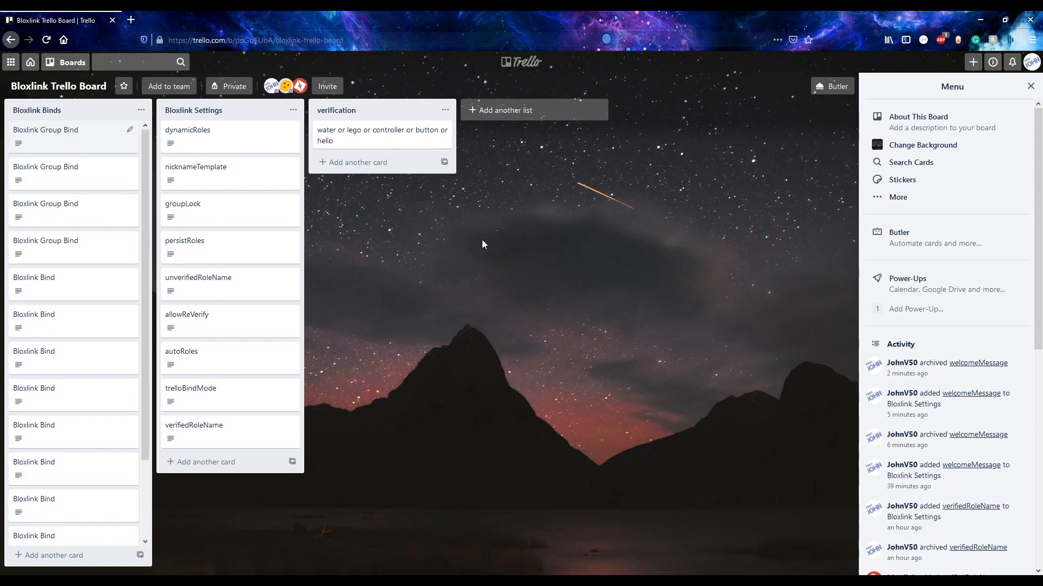
pyautogui.moveTo(426, 314)
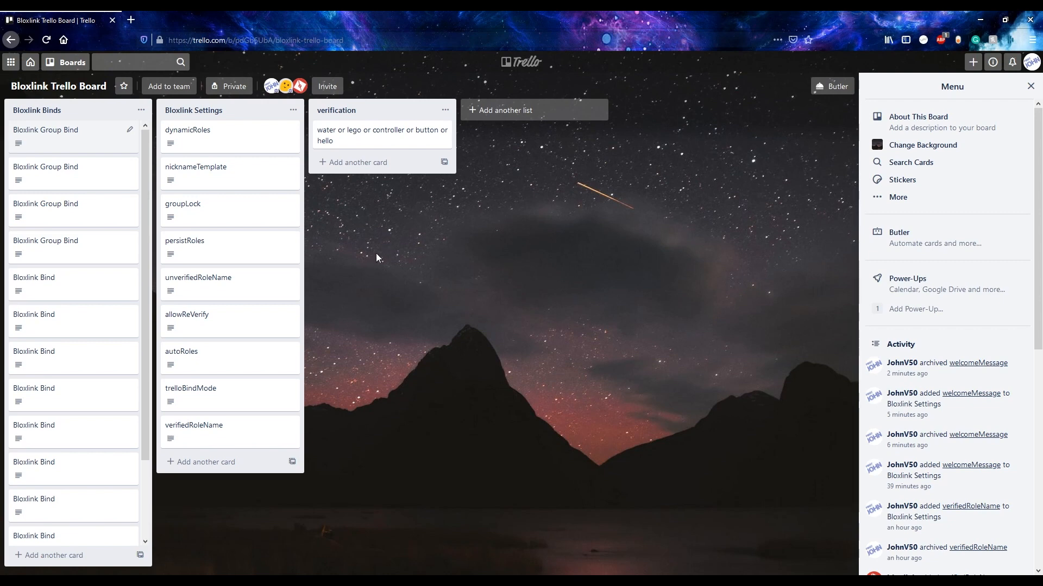
pyautogui.click(205, 462)
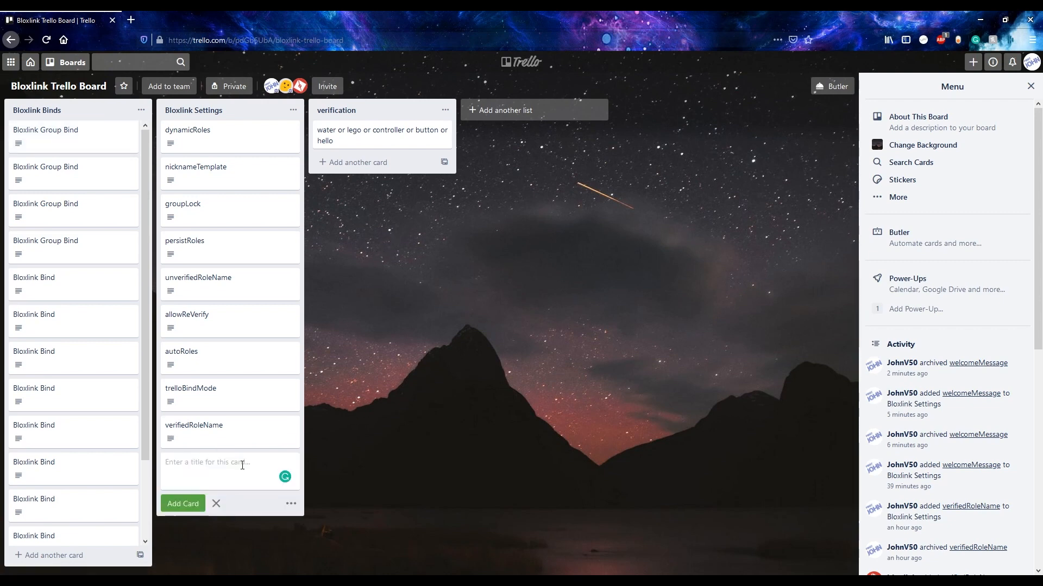
pyautogui.write('welcomeMe')
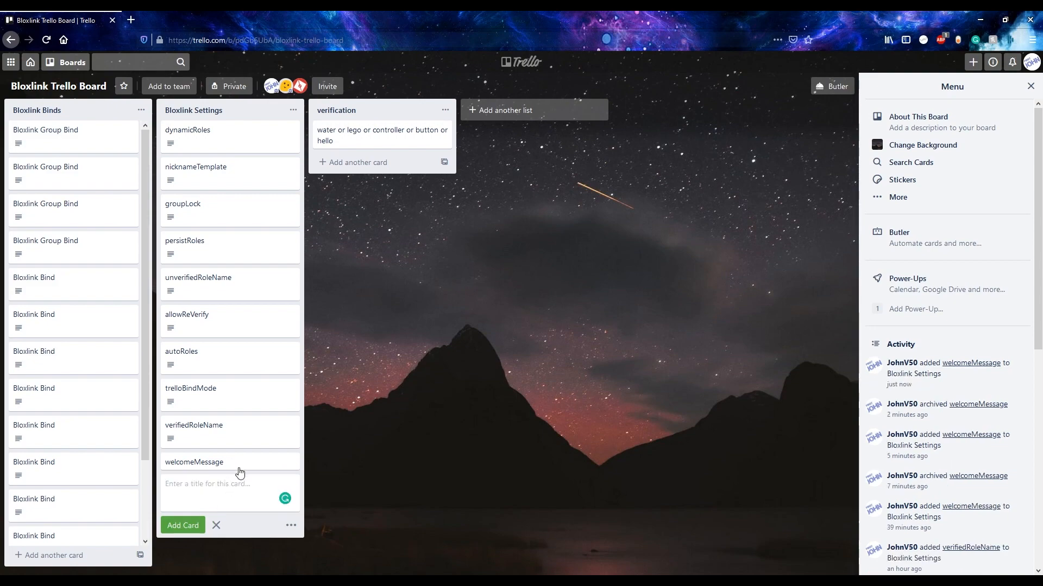
pyautogui.click(193, 462)
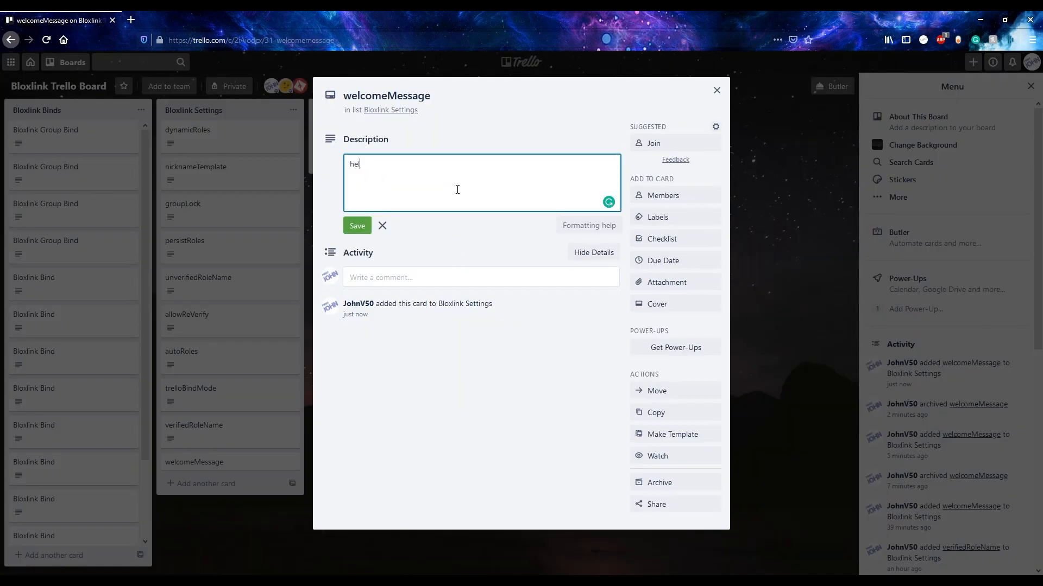
pyautogui.click(716, 90)
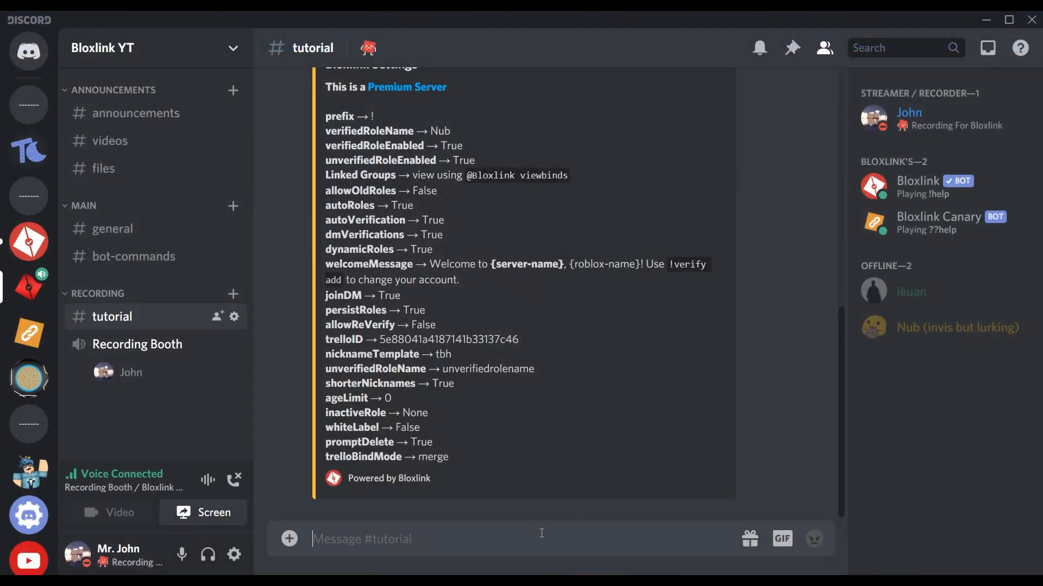
# - Send !settings and scroll to the embed showing welcomeMessage 'hello world' and verifiedRoleName 'Nub'
pyautogui.write('!settings')
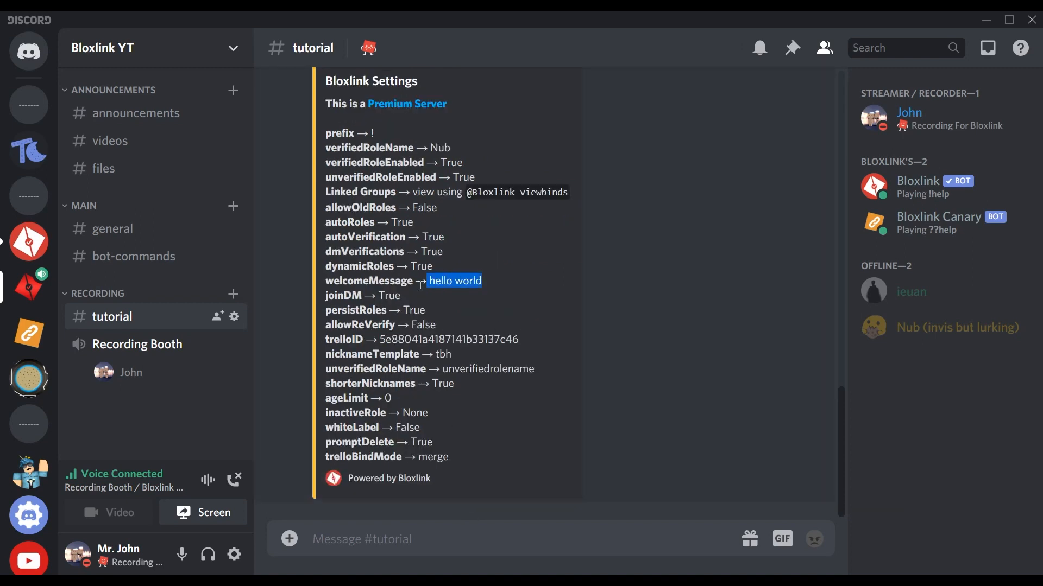
pyautogui.scroll(-3)
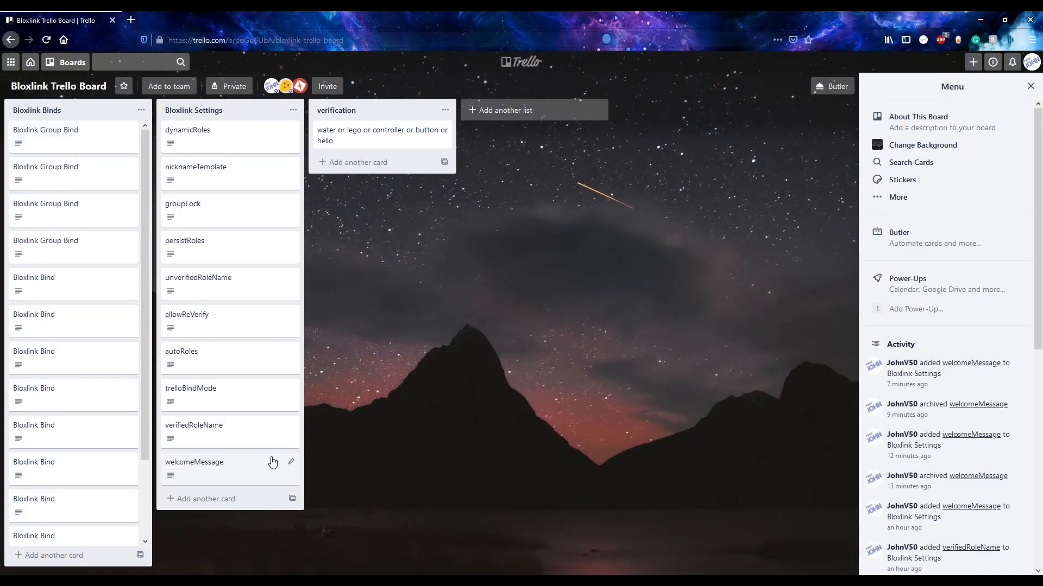
pyautogui.moveTo(288, 430)
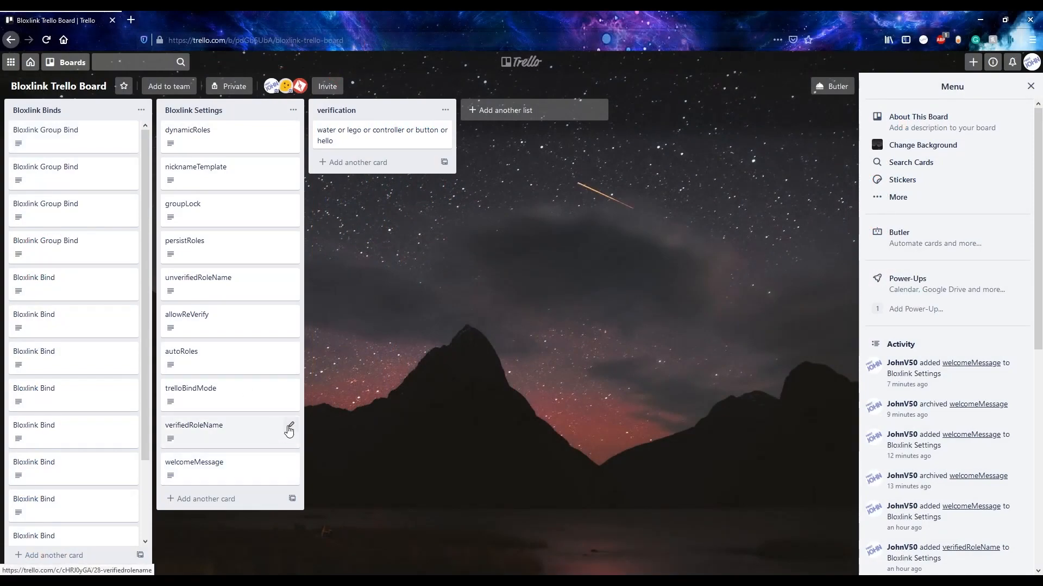
# - Edit the verifiedRoleName card description from Nub to a John role name and save
pyautogui.click(193, 425)
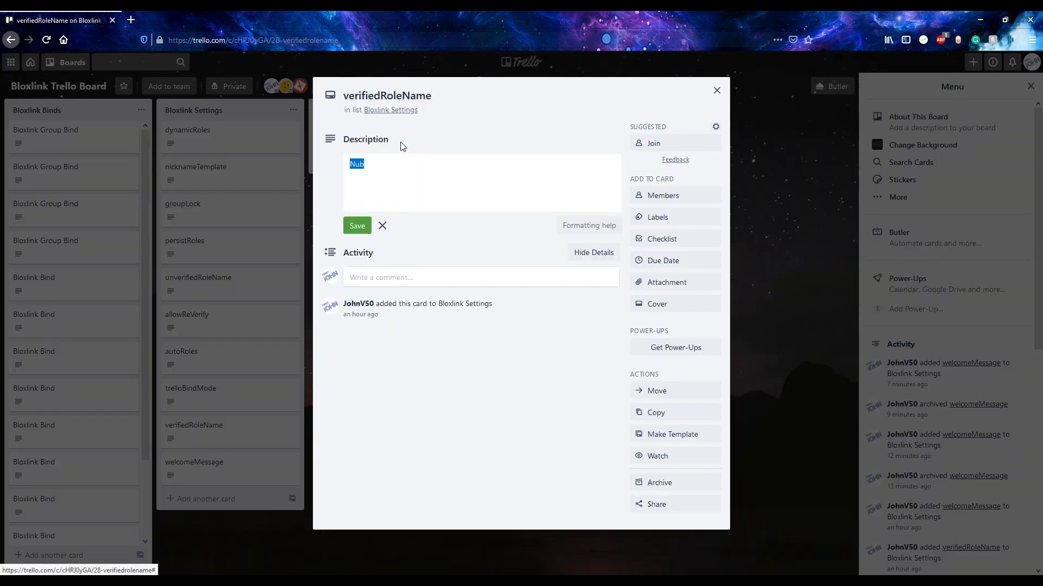
pyautogui.write('John')
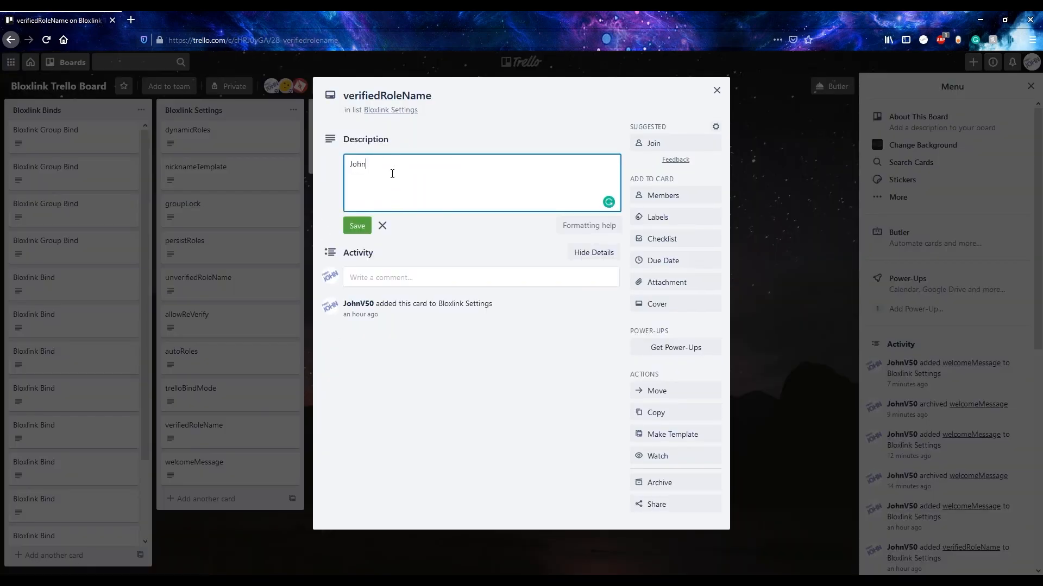
pyautogui.click(358, 226)
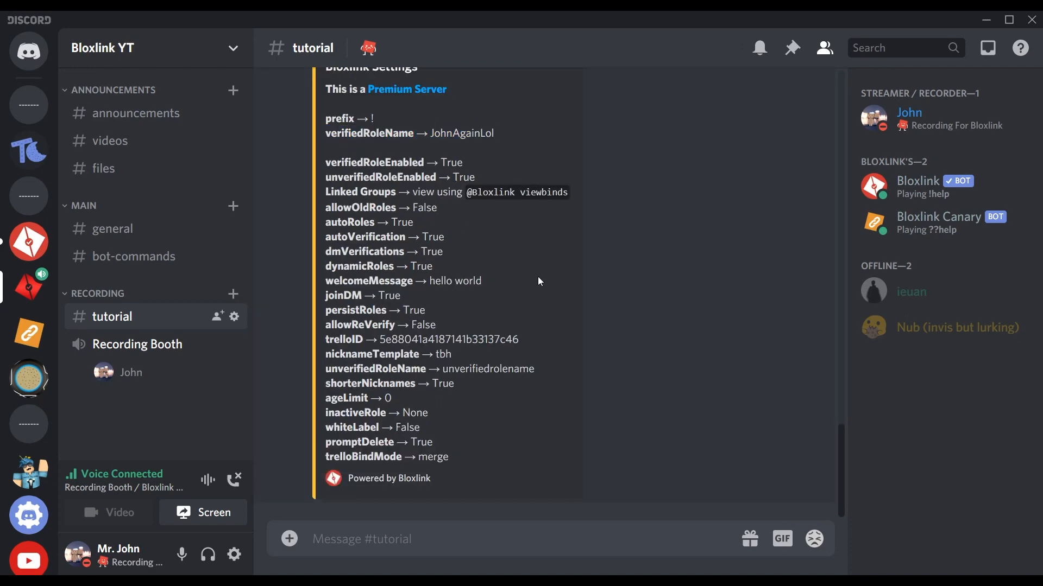
pyautogui.moveTo(595, 309)
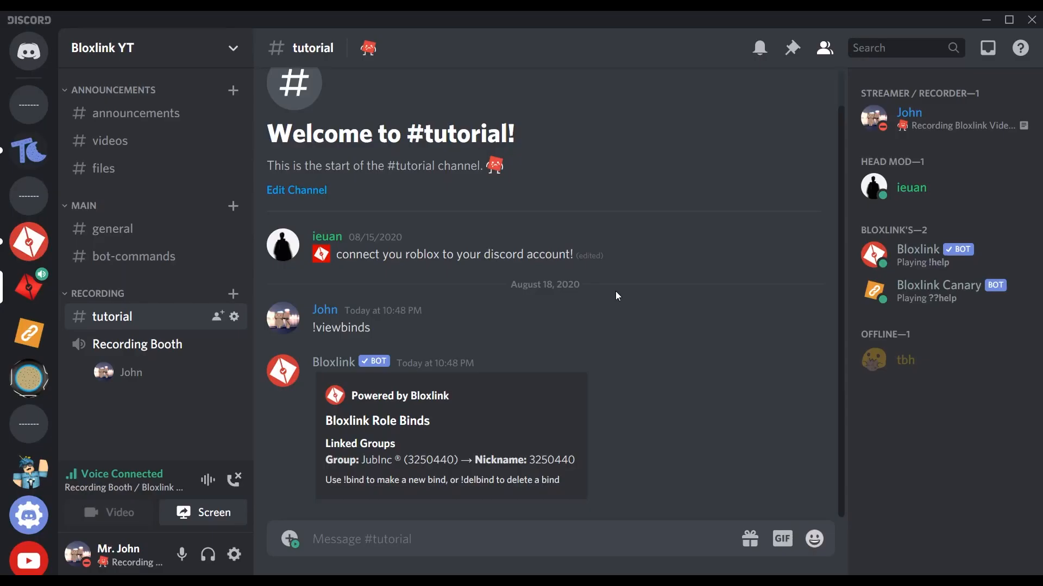
pyautogui.moveTo(624, 311)
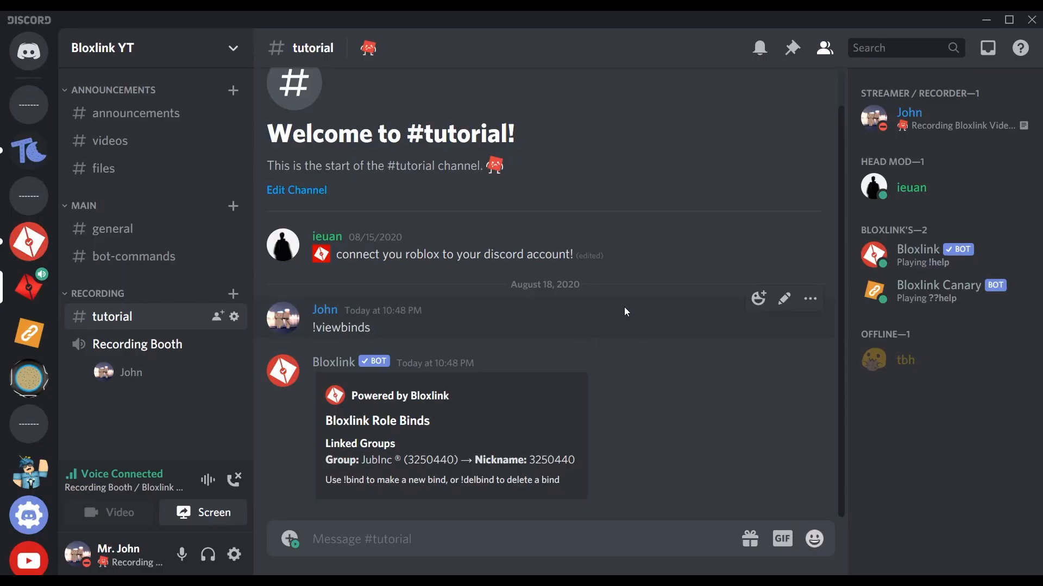
pyautogui.moveTo(320, 412)
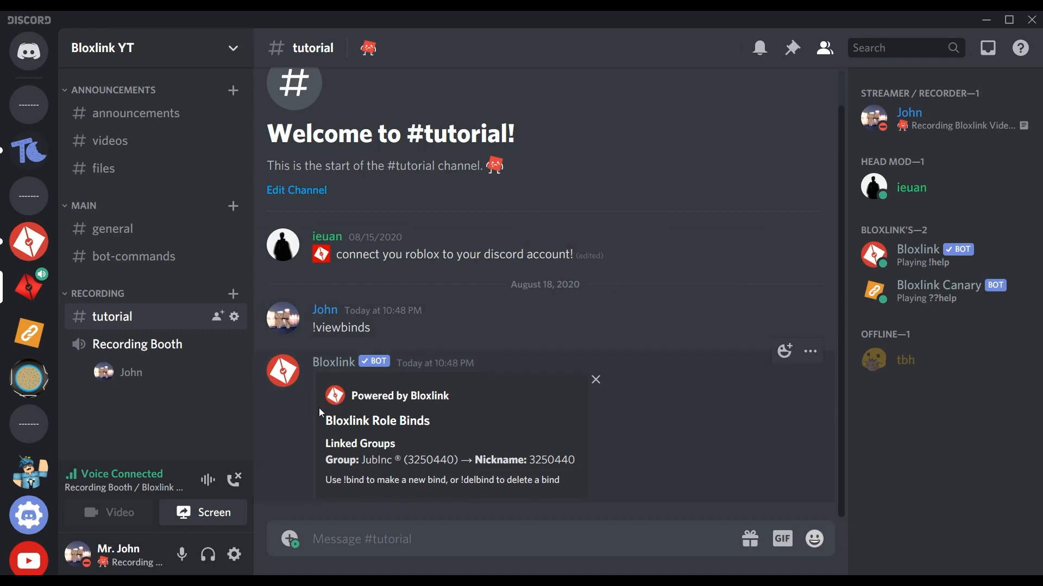
# - Bind group 3587262 as an entire-group bind, check !viewbinds, and open Server Settings
pyautogui.doubleClick(360, 443)
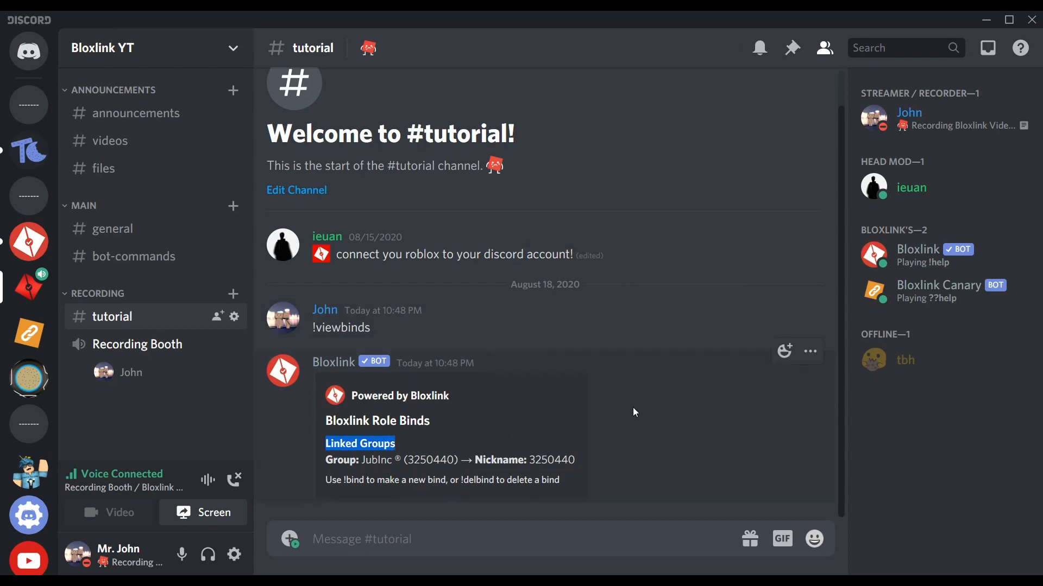
pyautogui.write('!bin')
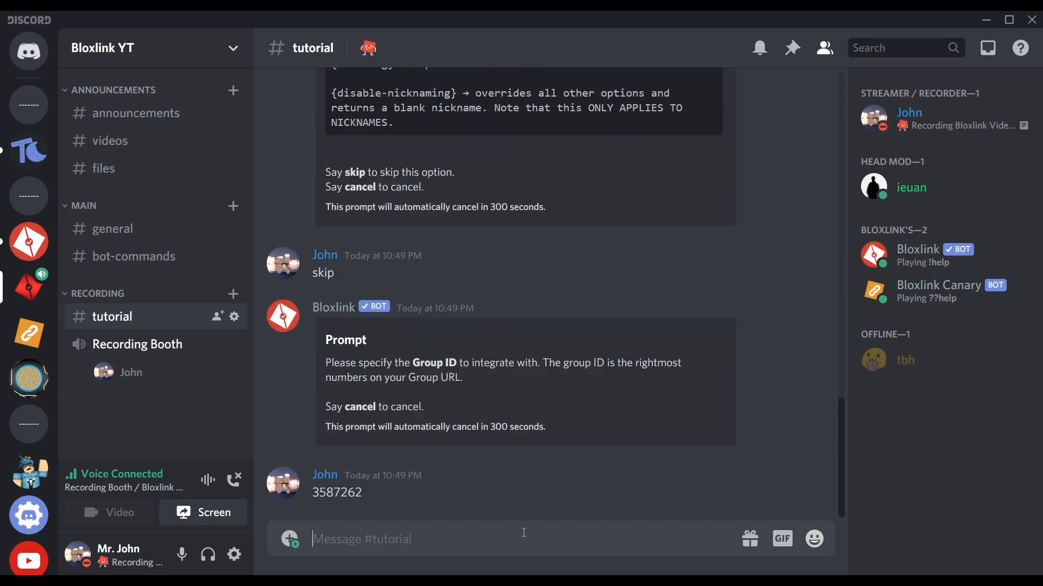
pyautogui.write('entire group')
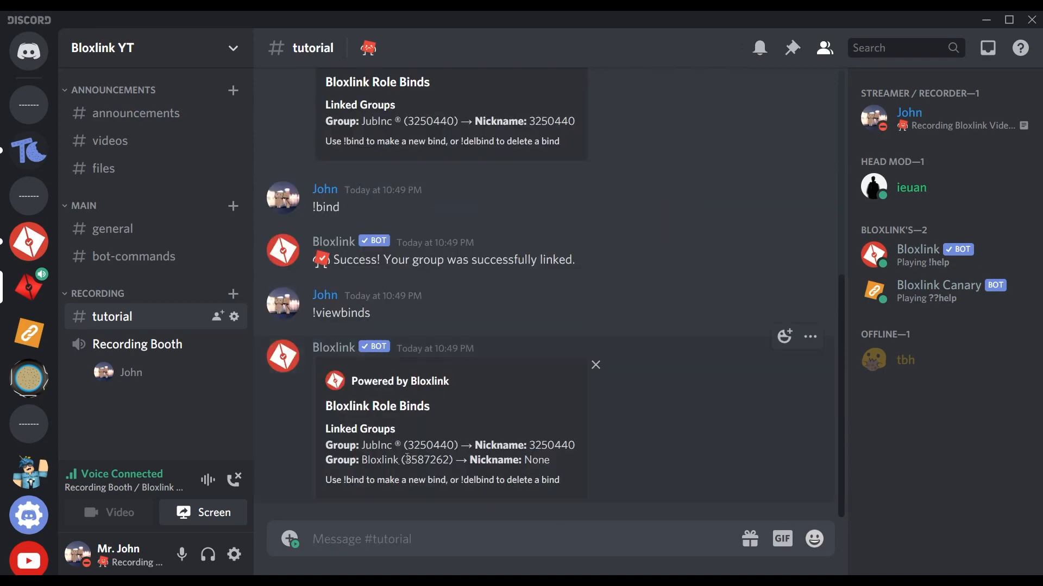
pyautogui.moveTo(279, 130)
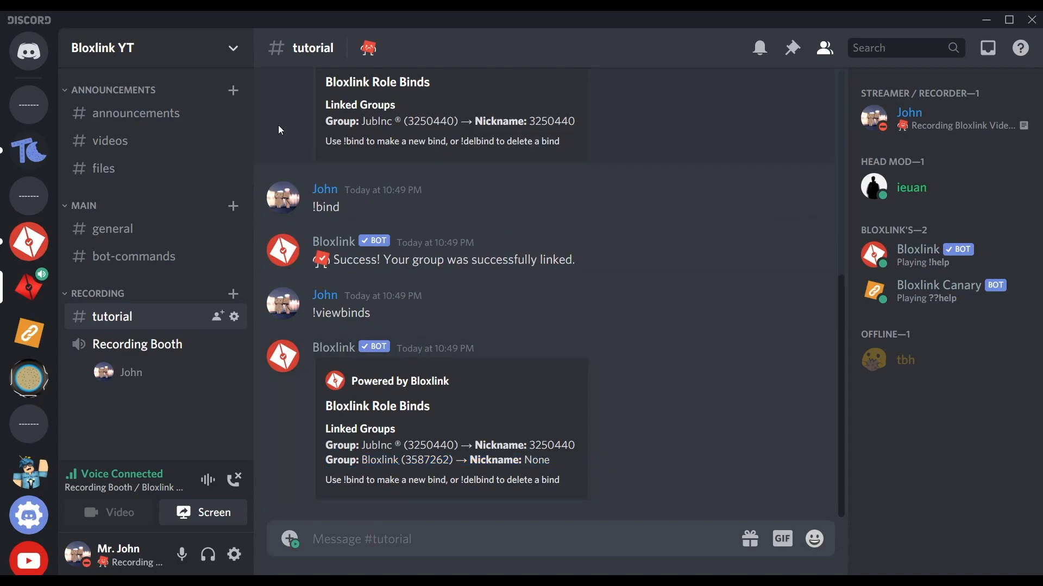
pyautogui.click(233, 48)
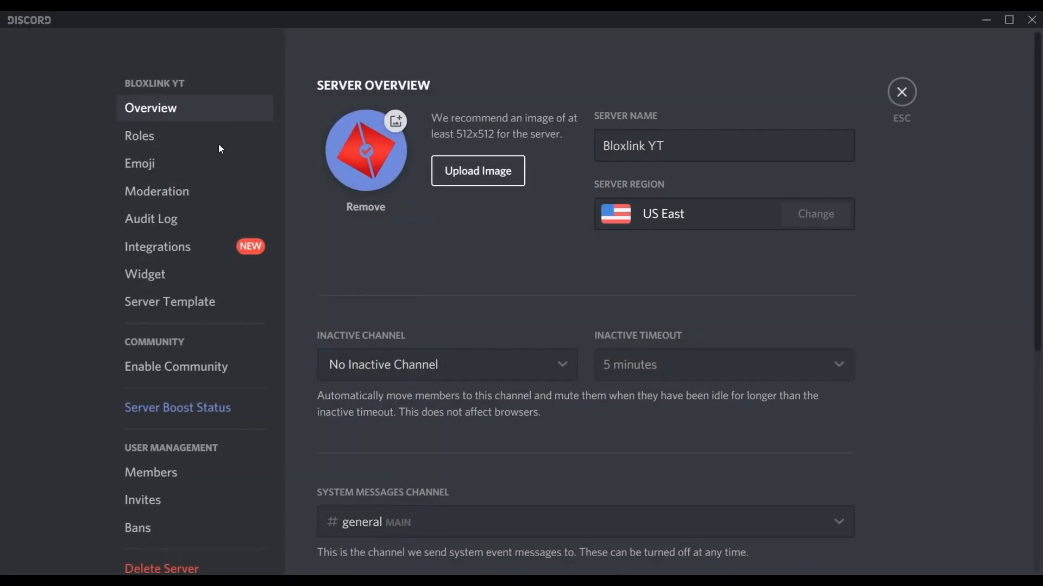
# - Scroll through the server's Roles list and open the Helpers role settings
pyautogui.click(139, 135)
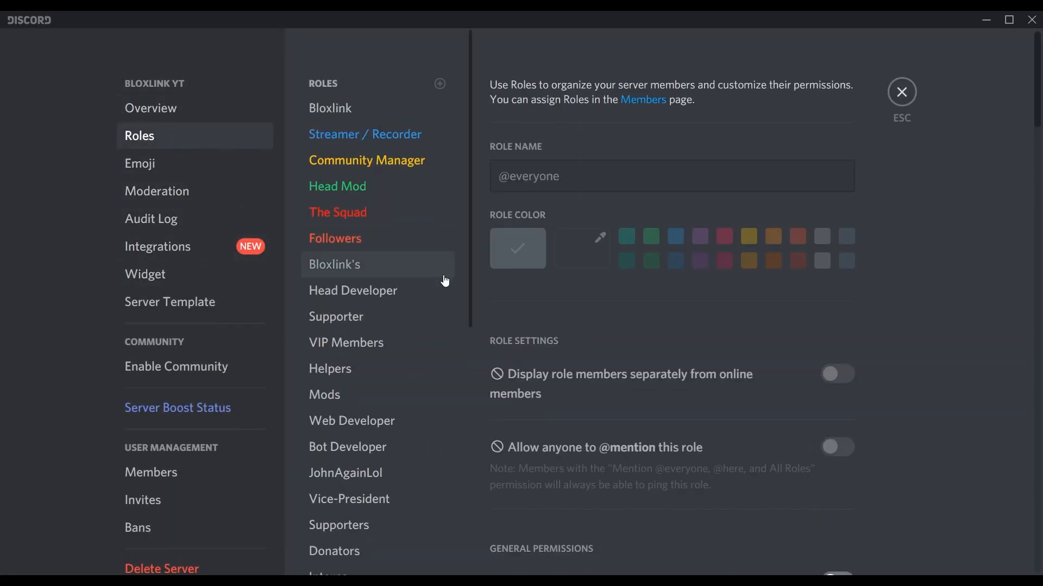
pyautogui.scroll(-3)
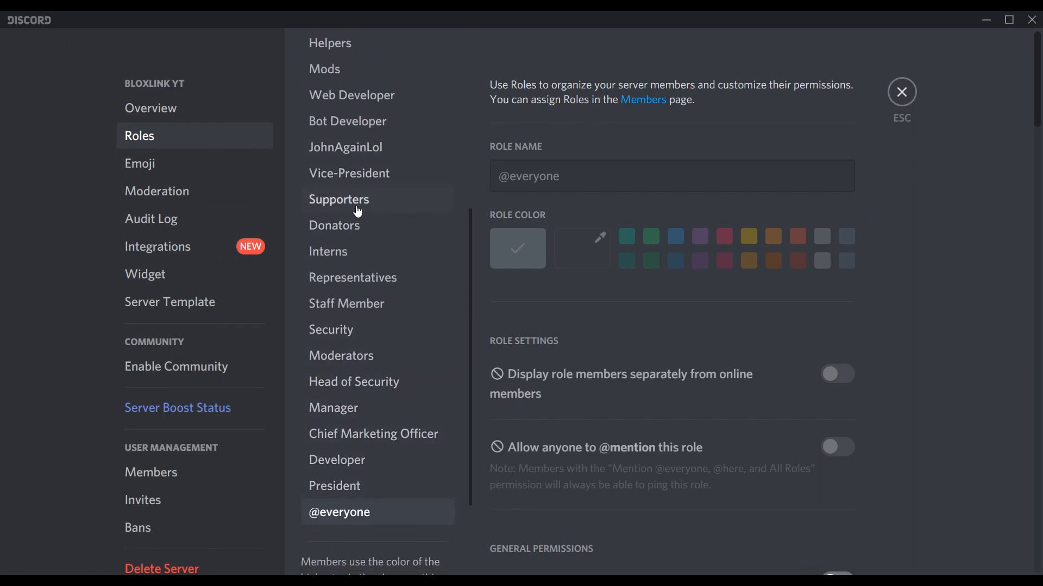
pyautogui.scroll(-3)
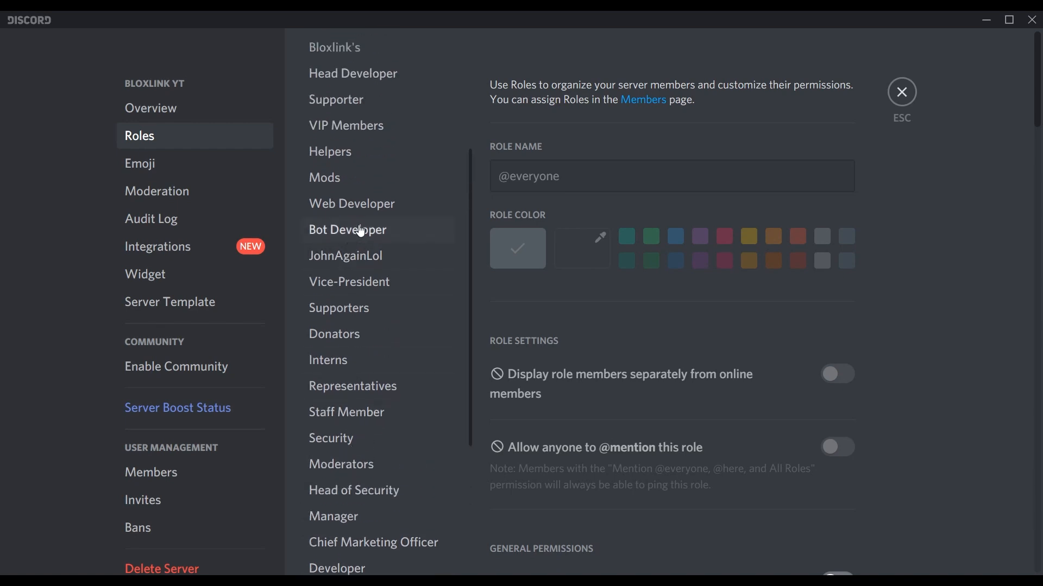
pyautogui.click(352, 204)
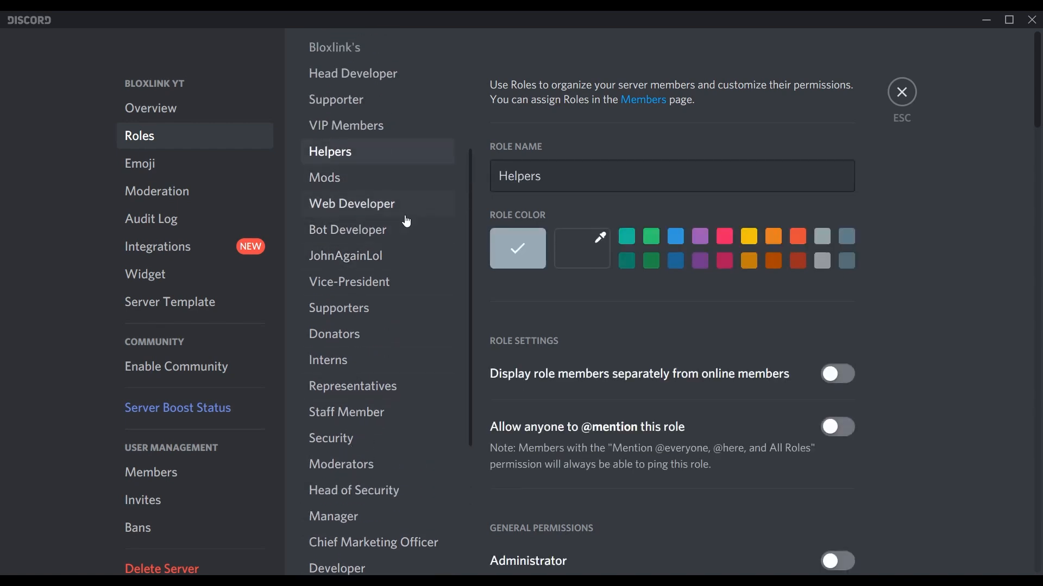
pyautogui.click(901, 91)
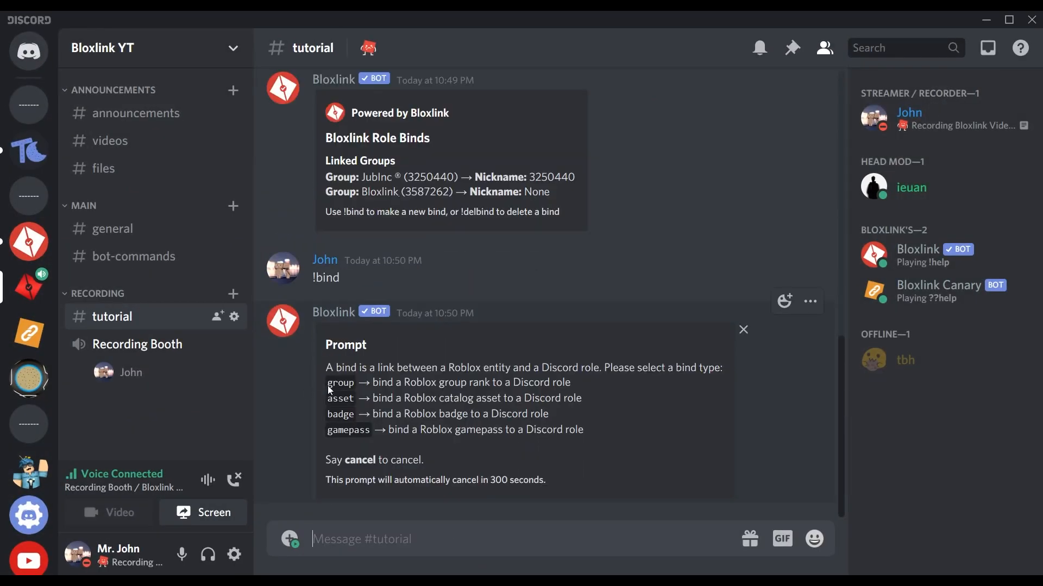
# - Leave Server Settings and send !bind to get the group/asset/badge/gamepass prompt
pyautogui.moveTo(326, 382); pyautogui.dragTo(526, 429)
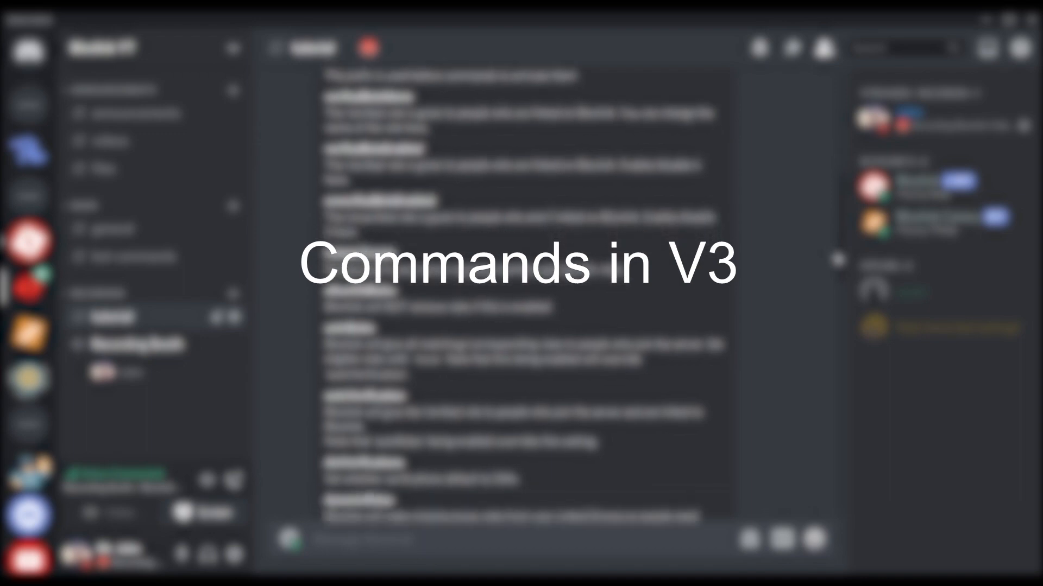
# - Scroll to Bloxlink's Updated reply for ieuan and his profile card listing roles
pyautogui.scroll(-3)
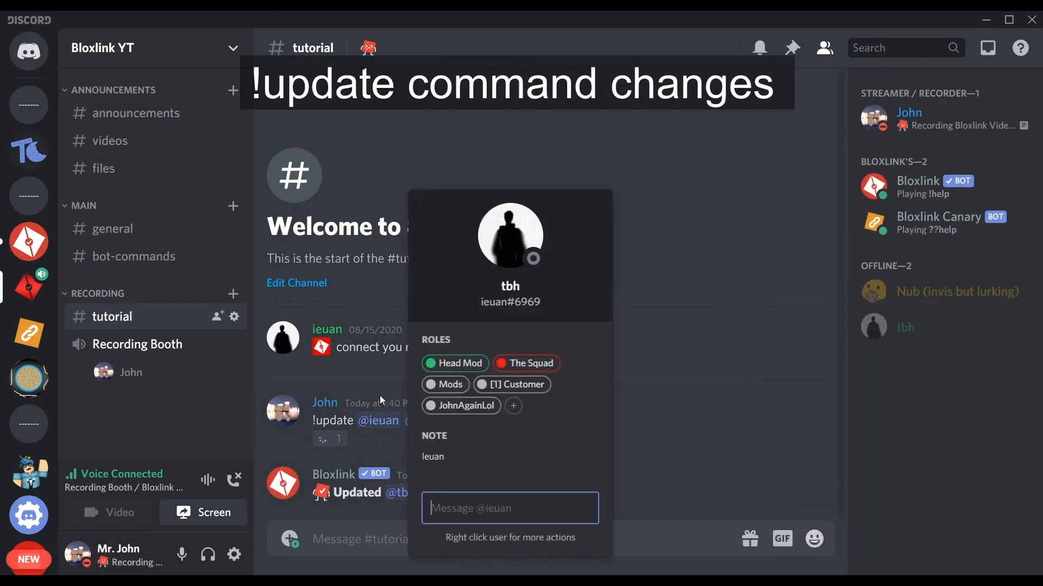
# - Close ieuan's profile card and show the !help joindm entry requiring Bloxlink Manager
pyautogui.click(486, 421)
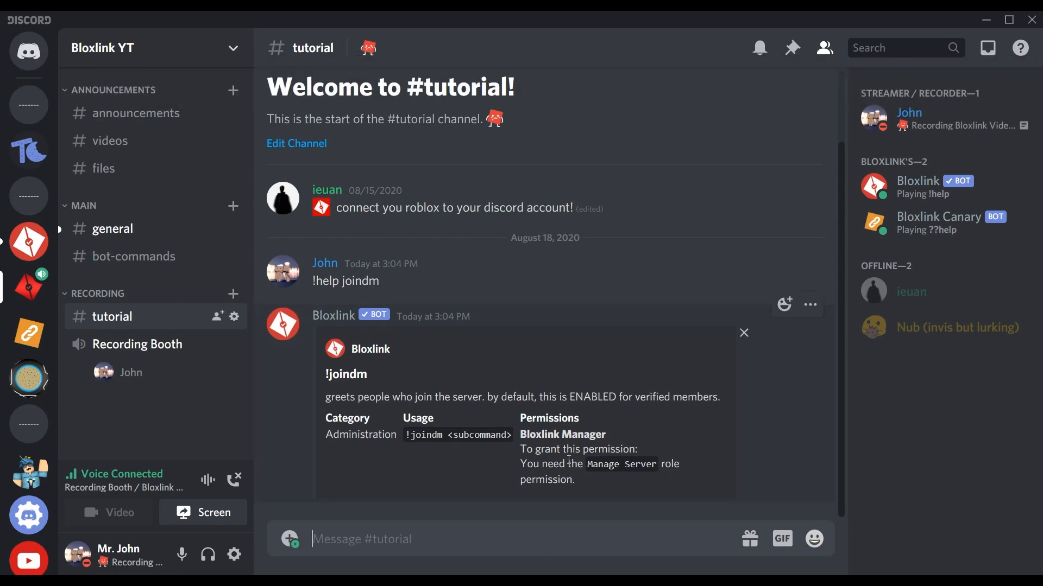
# - Set new join DMs via !joindm: a verified greeting and 'HELLO UNVERIFIEDS' for unverified
pyautogui.write('!joindm')
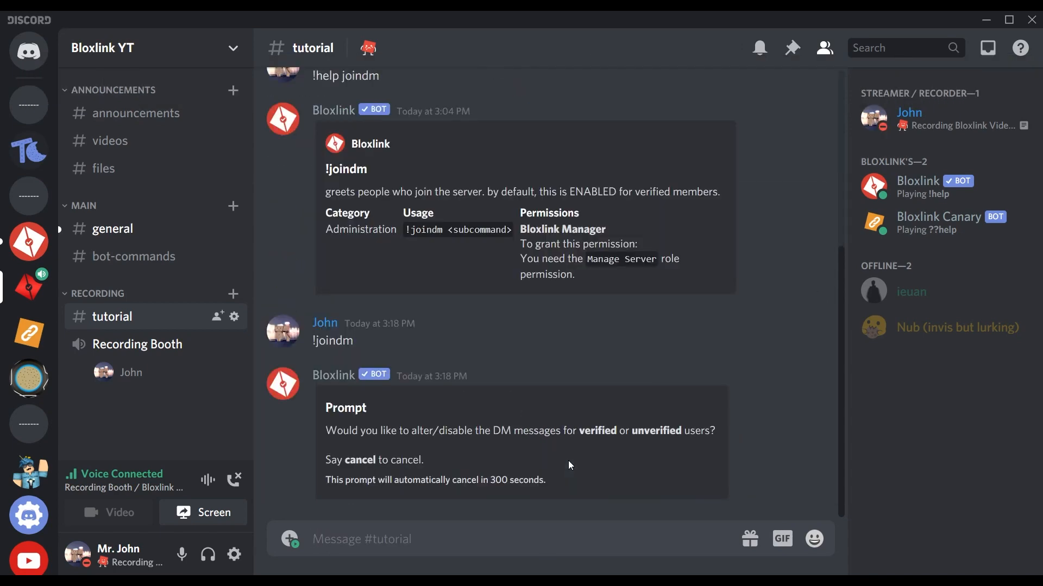
pyautogui.write('verified')
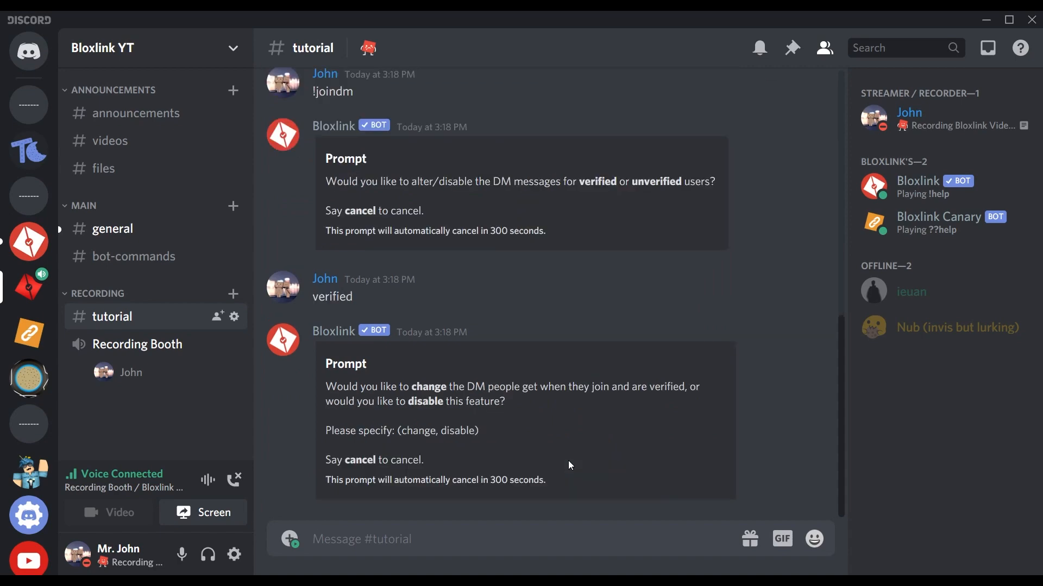
pyautogui.write('hello ve')
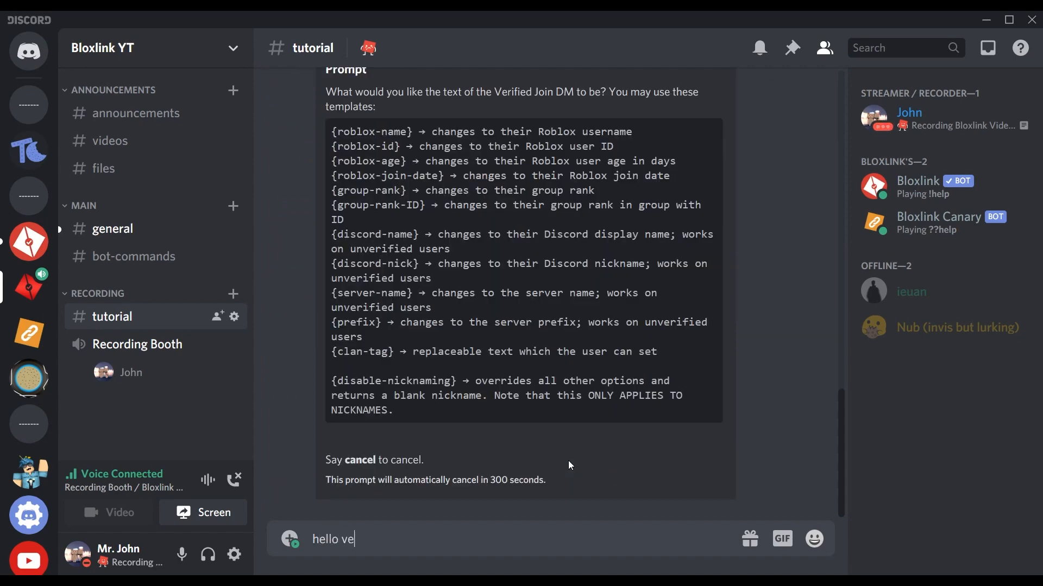
pyautogui.press('enter')
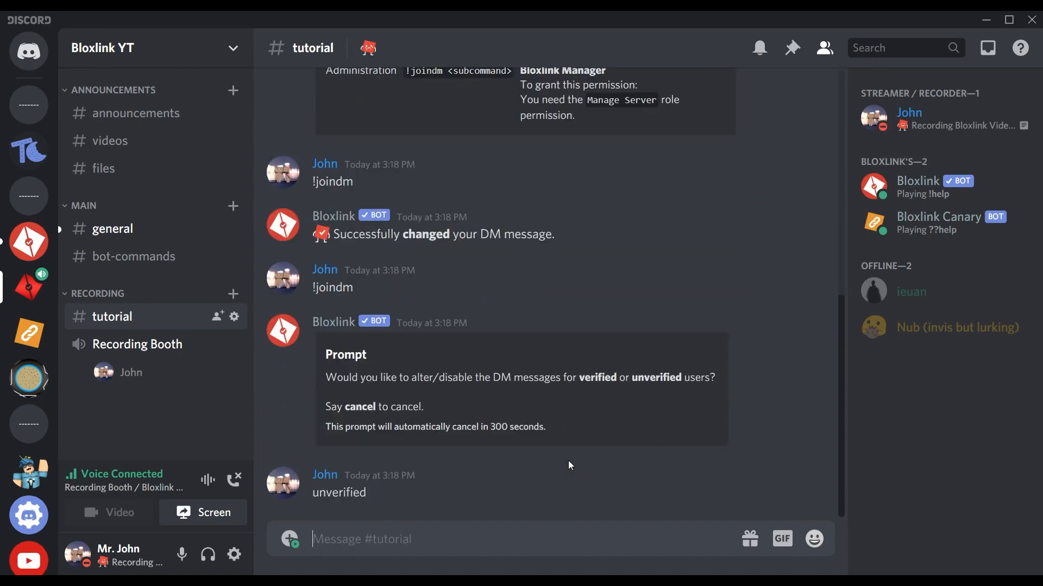
pyautogui.write('HELLO UNVE')
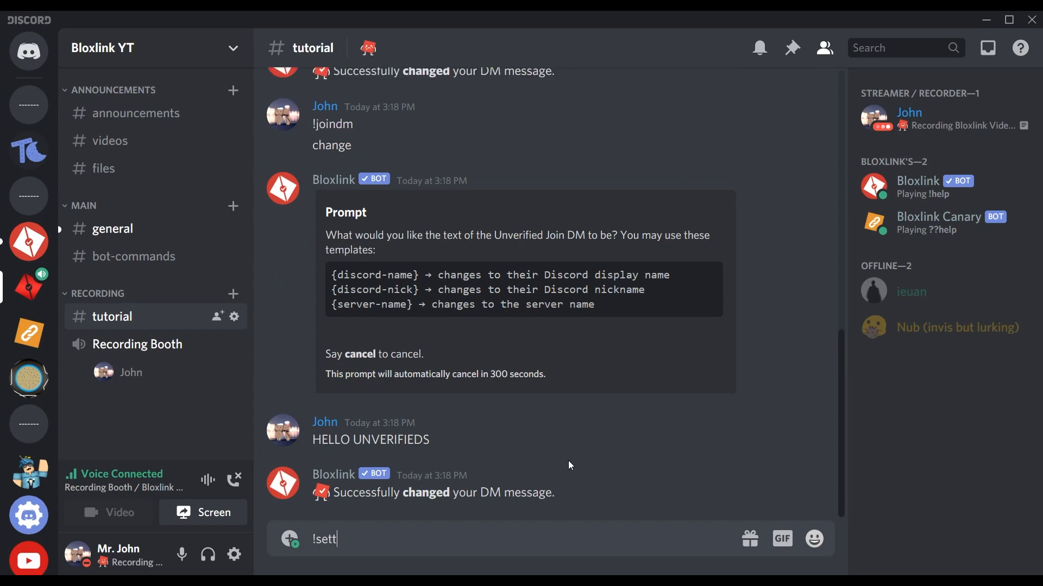
pyautogui.press('enter')
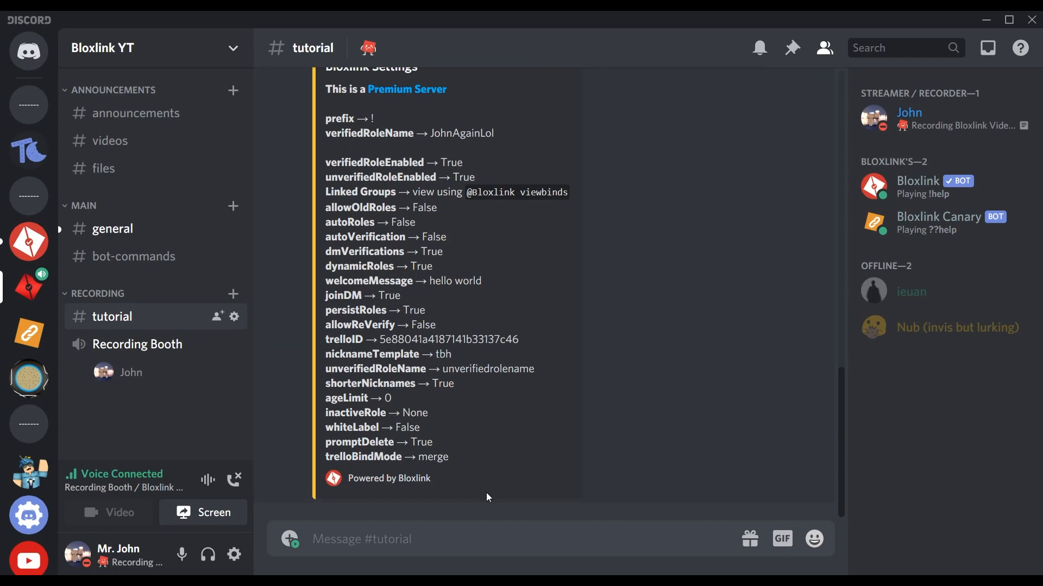
# - Disable join DMs for verified users, then review settings showing joinDM False
pyautogui.write('ve')
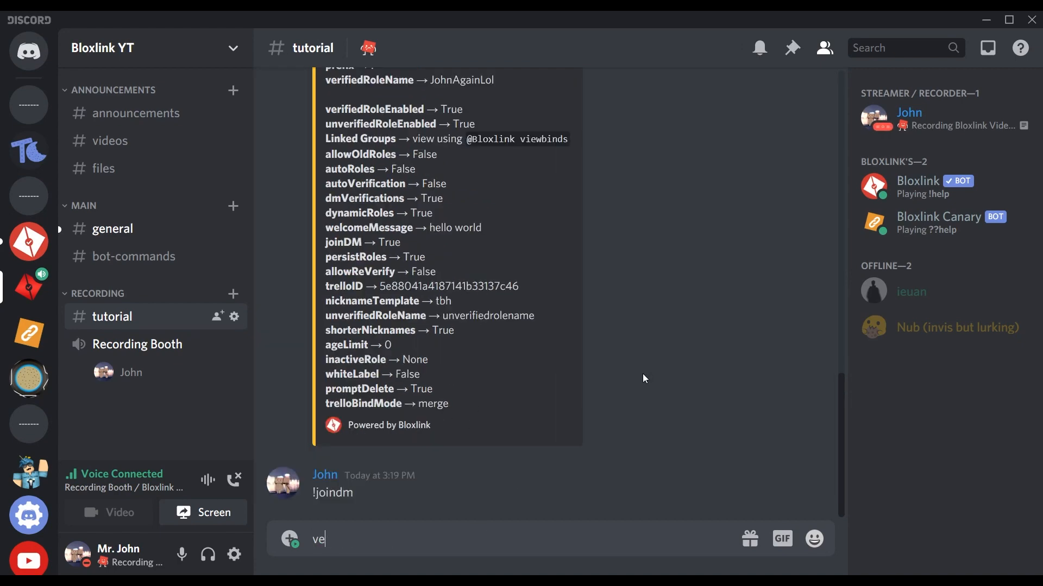
pyautogui.write('dis')
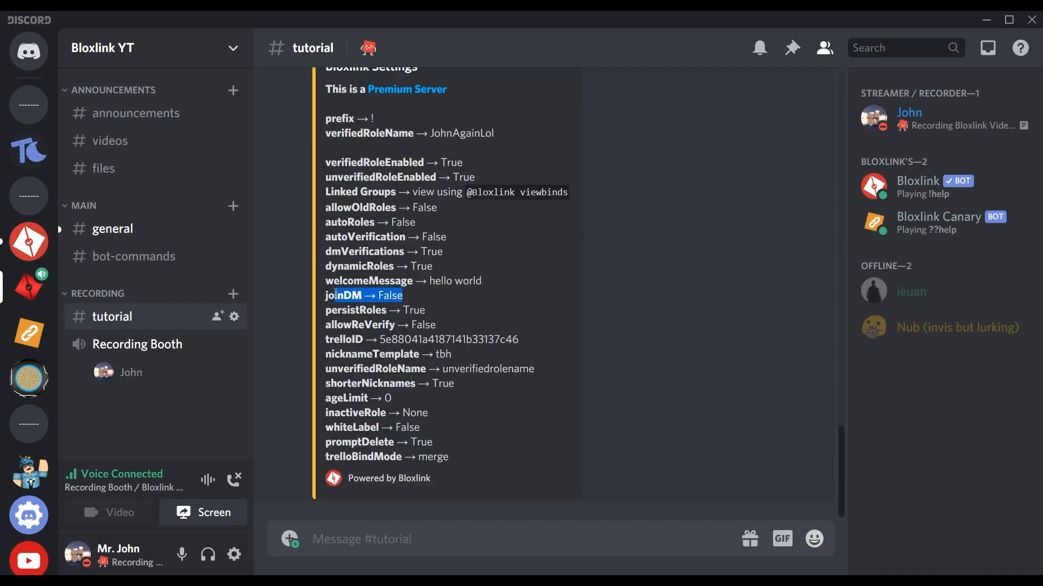
pyautogui.scroll(-3)
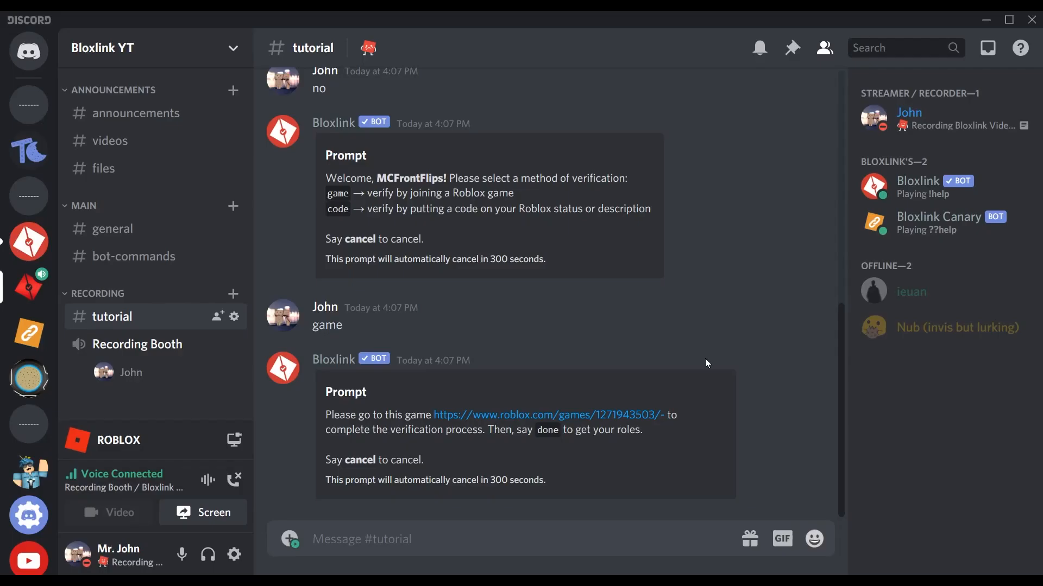
pyautogui.moveTo(494, 311)
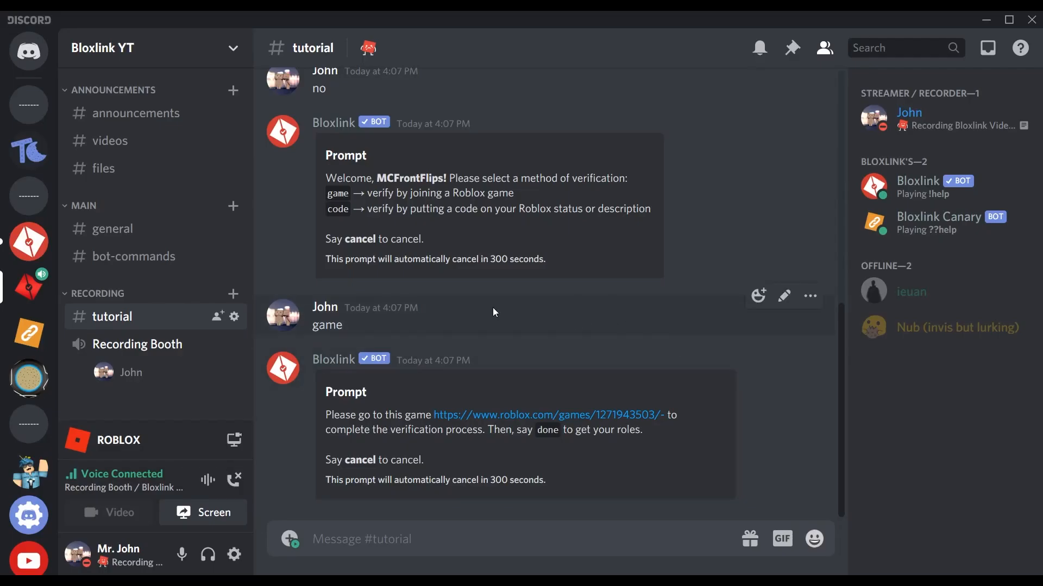
pyautogui.moveTo(538, 294)
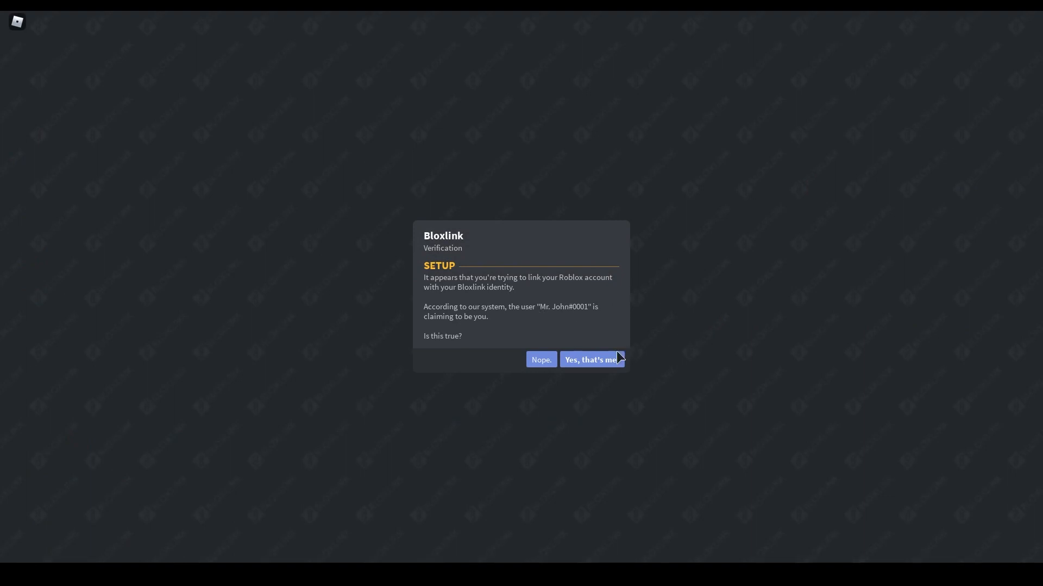
# - Confirm "Yes, that's me" in the Bloxlink game and dismiss with "Thank you!"
pyautogui.click(590, 359)
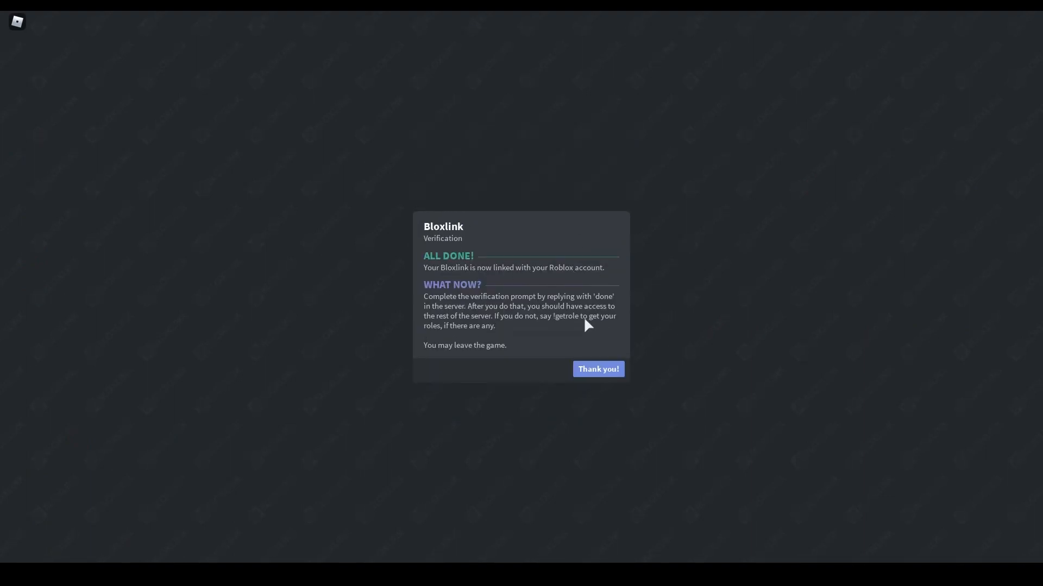
pyautogui.click(596, 370)
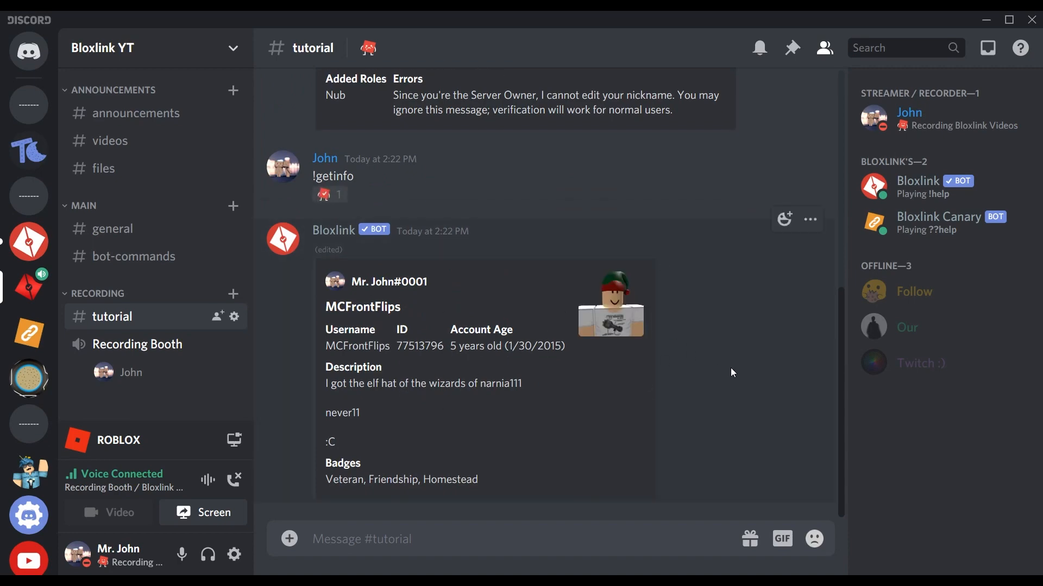
pyautogui.moveTo(750, 344)
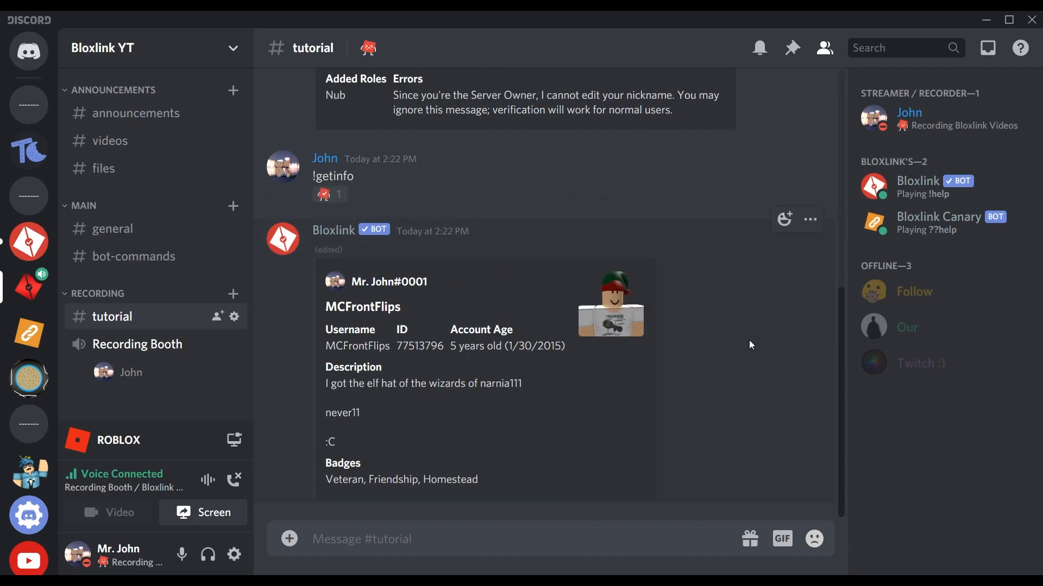